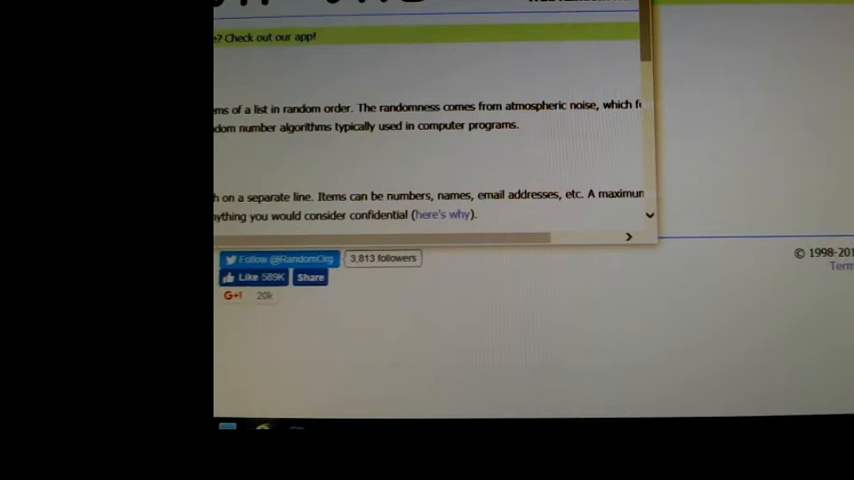
Step: Randomize the 32 team names, then hit Again twice for fresh orders
scroll(up, 3)
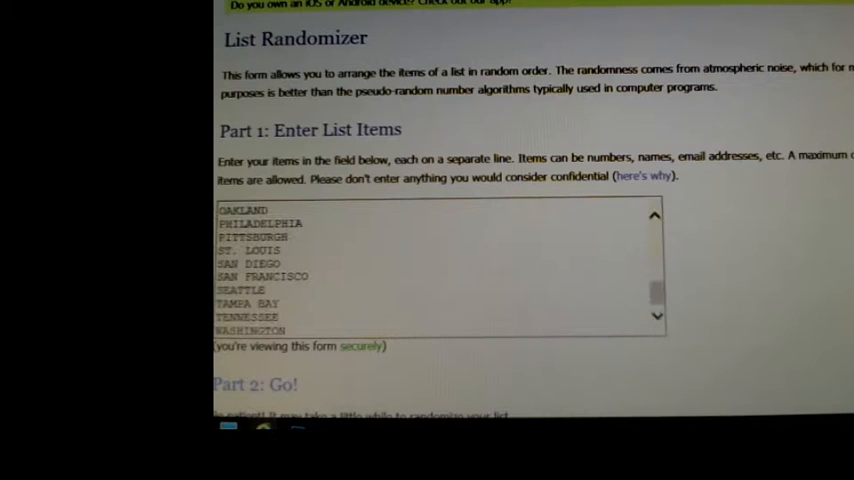
scroll(down, 3)
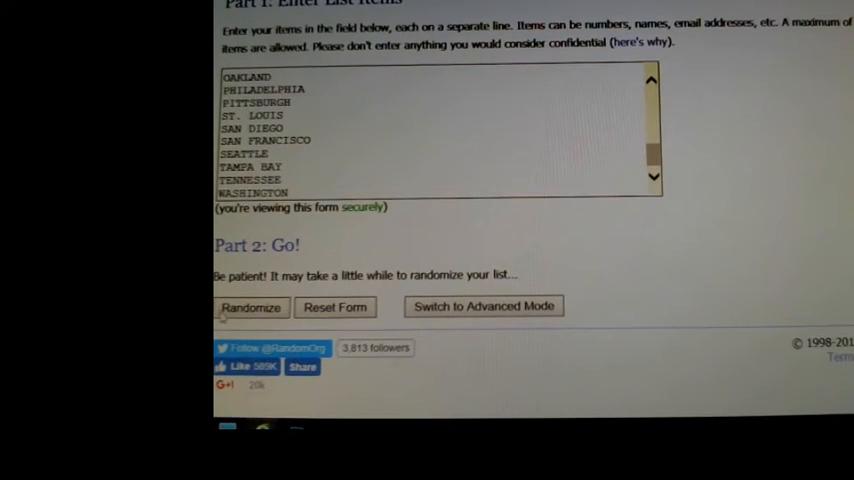
click(252, 308)
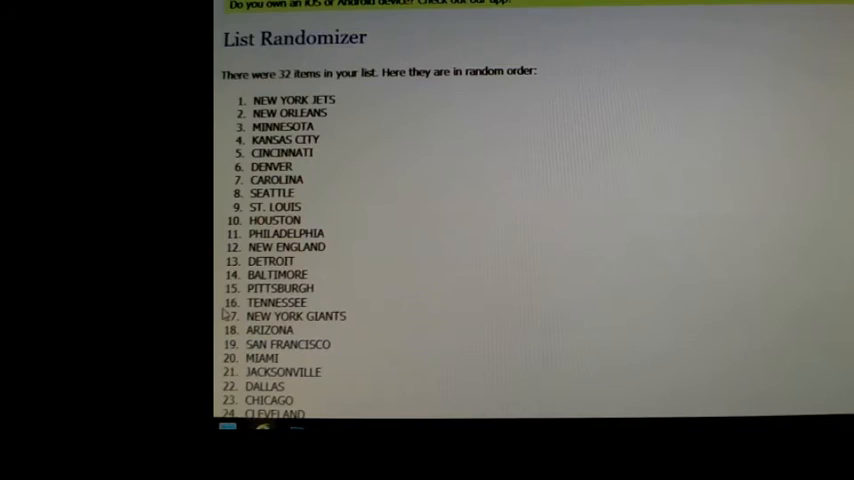
scroll(down, 3)
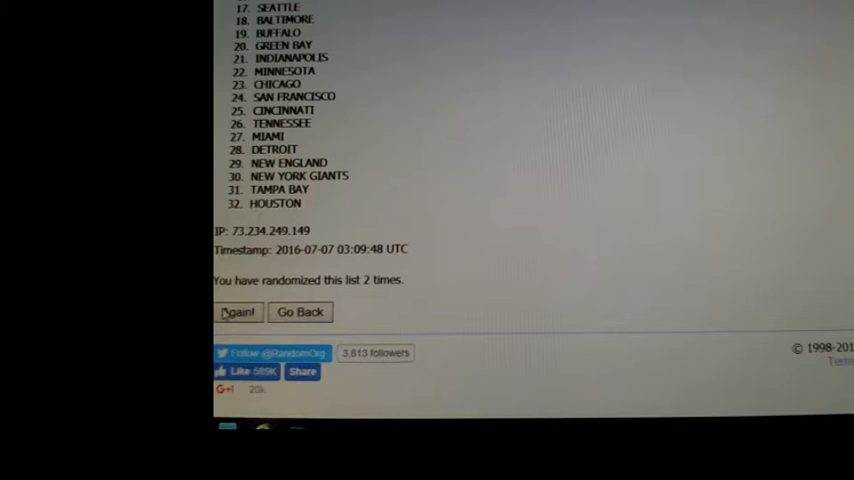
click(238, 310)
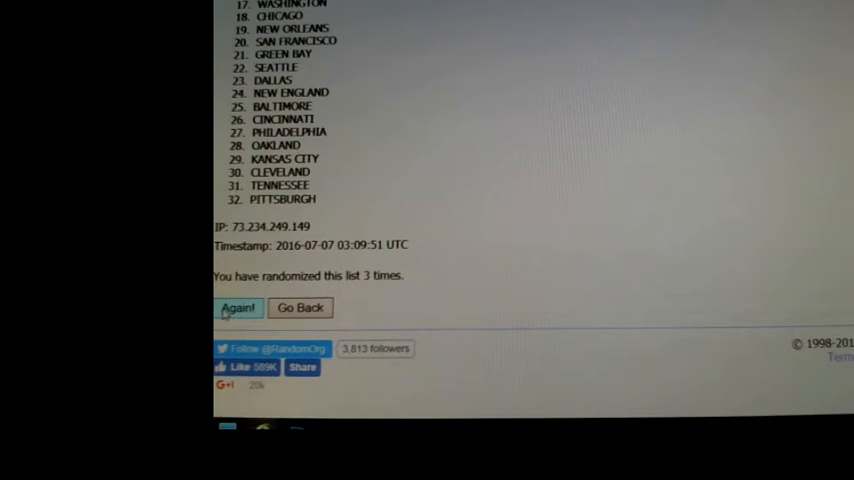
click(238, 308)
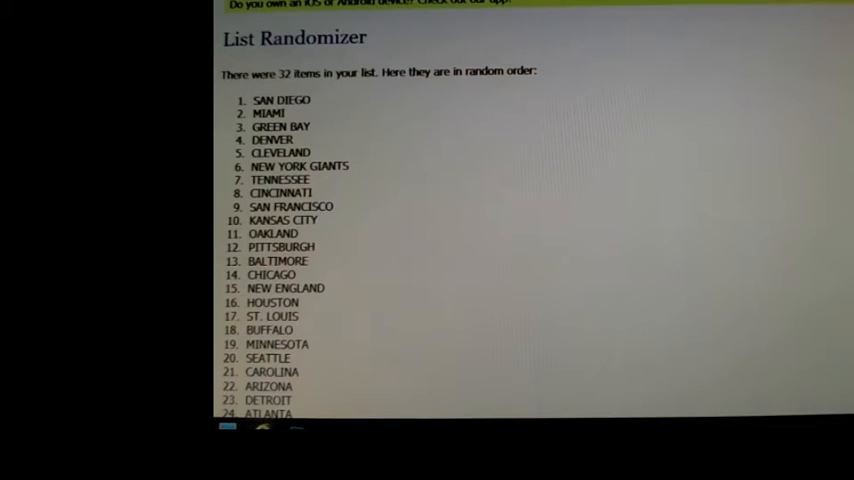
Step: Reshuffle the team list three more times with Again
scroll(down, 3)
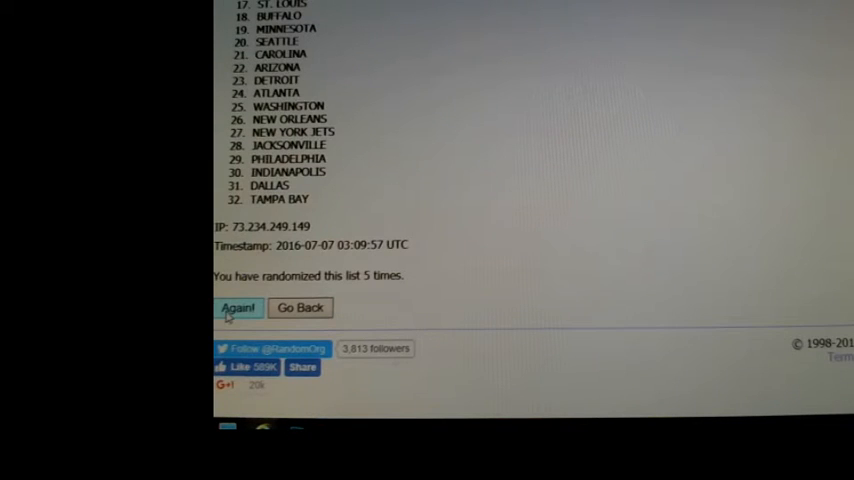
click(238, 308)
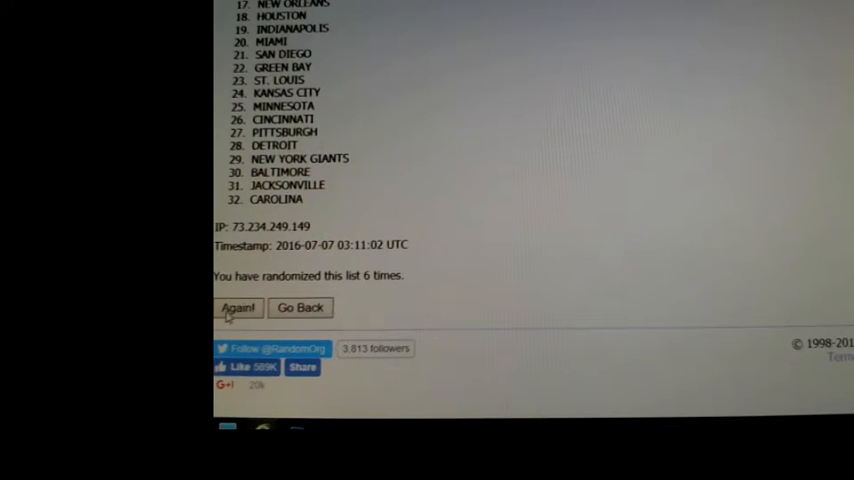
click(238, 308)
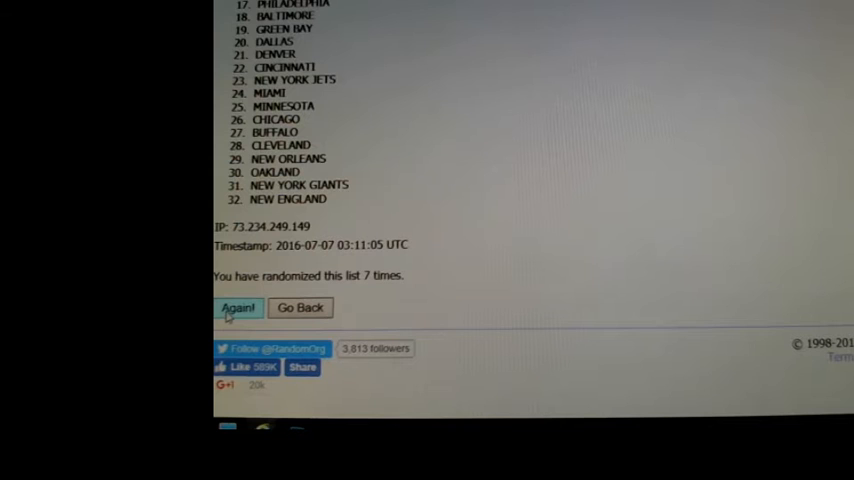
click(238, 308)
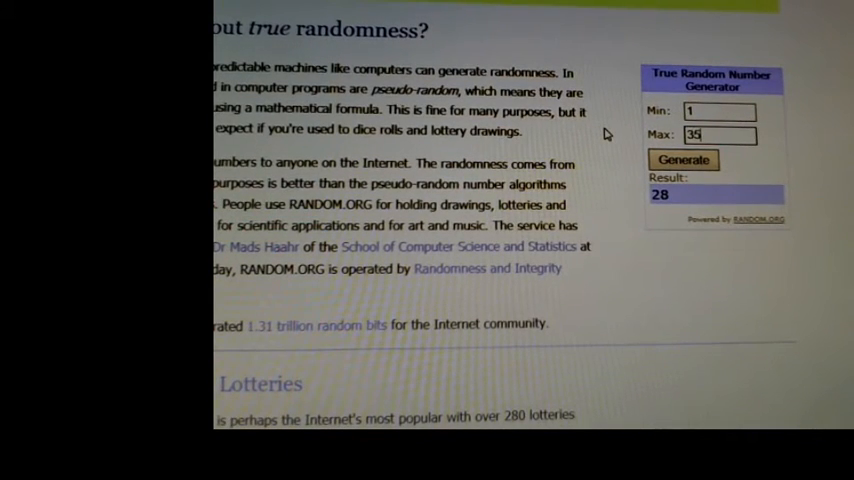
Step: Draw three random numbers in the 1 to 35 range
click(684, 160)
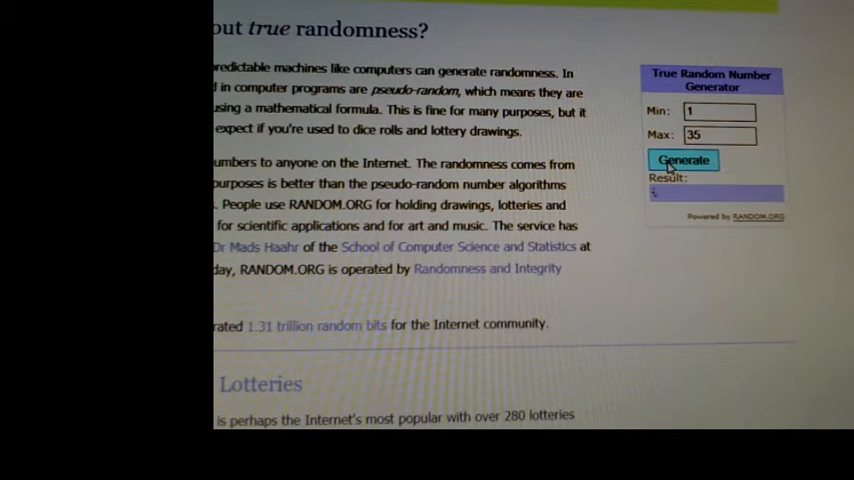
click(684, 160)
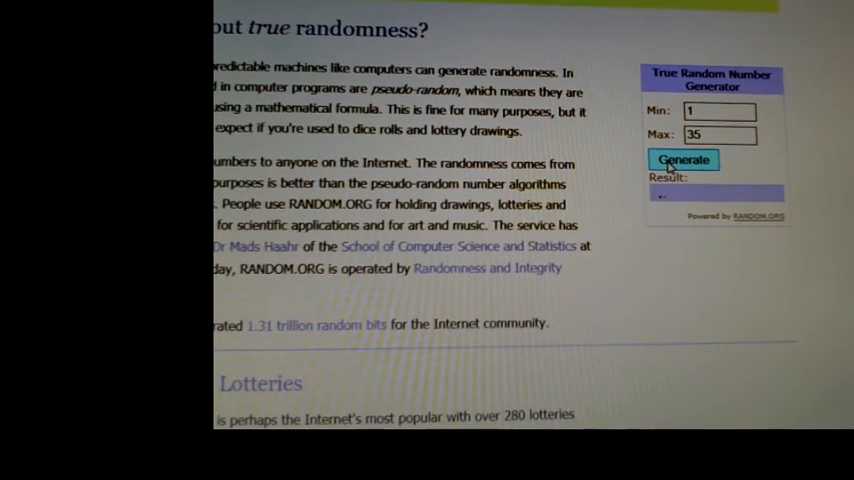
click(684, 160)
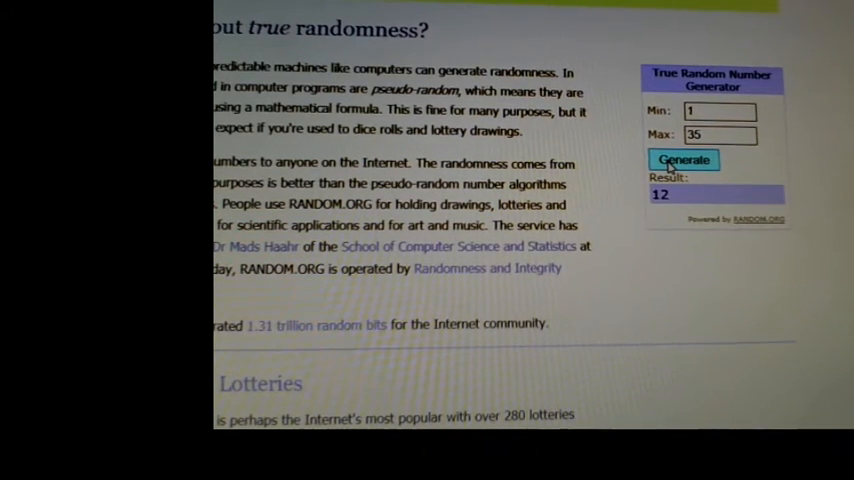
scroll(down, 3)
text(34)
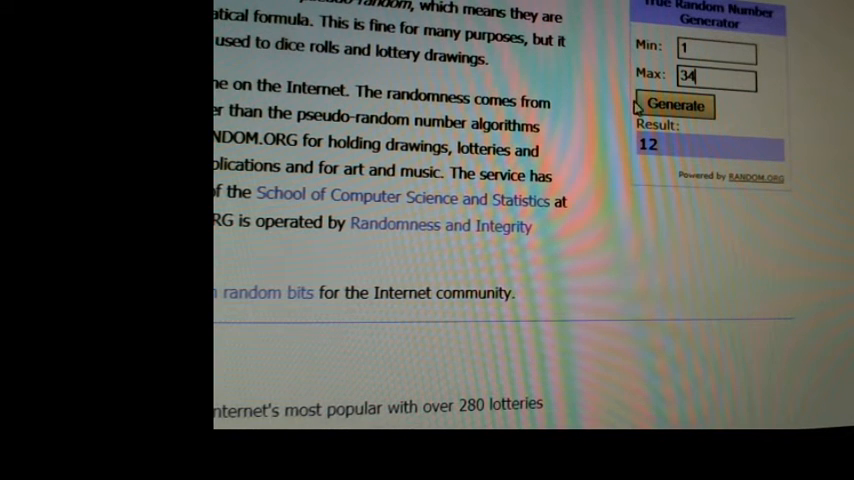
Step: Draw three more numbers with the upper limit at 34, ending on 30
click(676, 104)
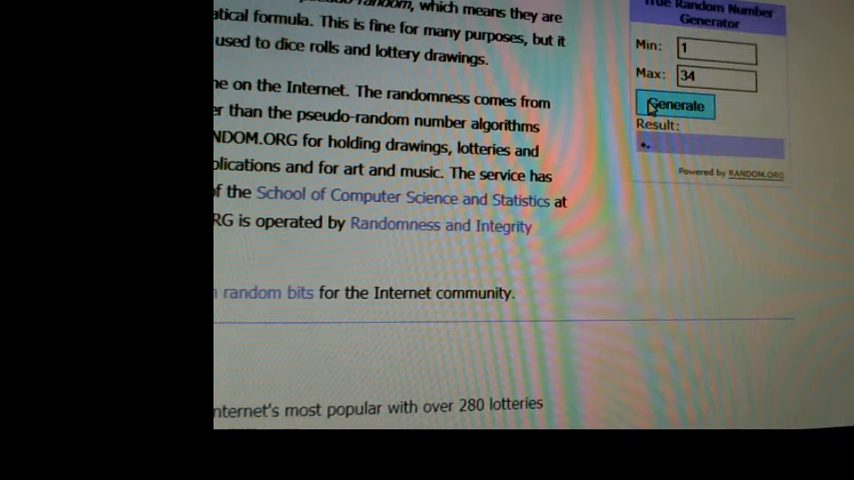
click(674, 104)
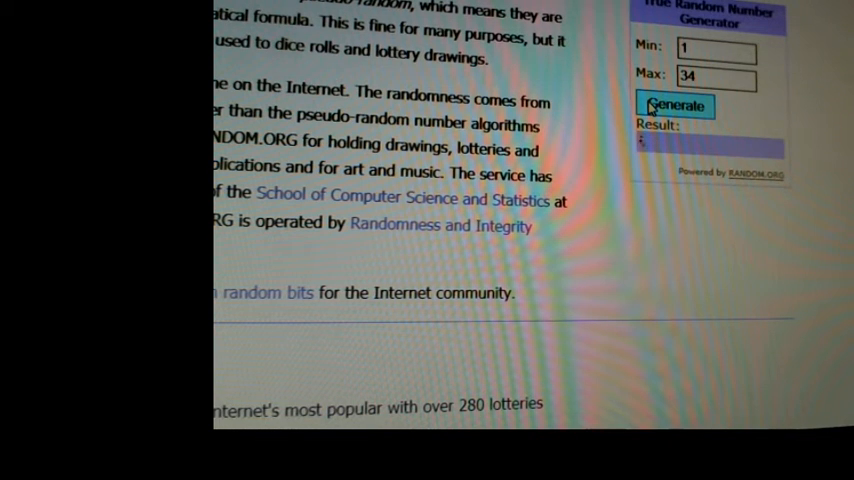
click(676, 104)
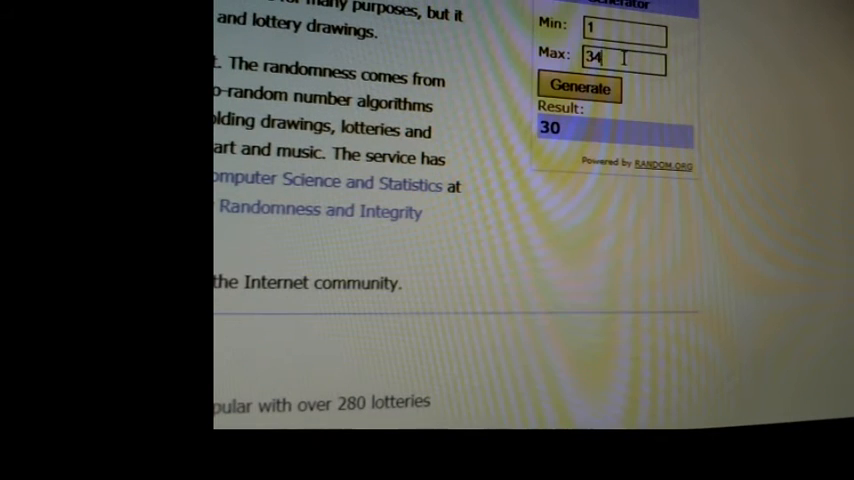
Step: Set Max to 33 and generate numbers until 21 comes up
double_click(592, 56)
text(33)
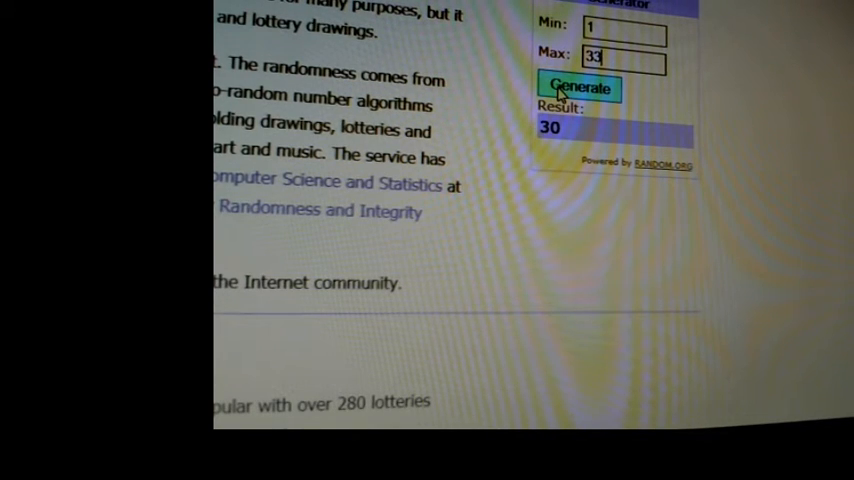
click(580, 88)
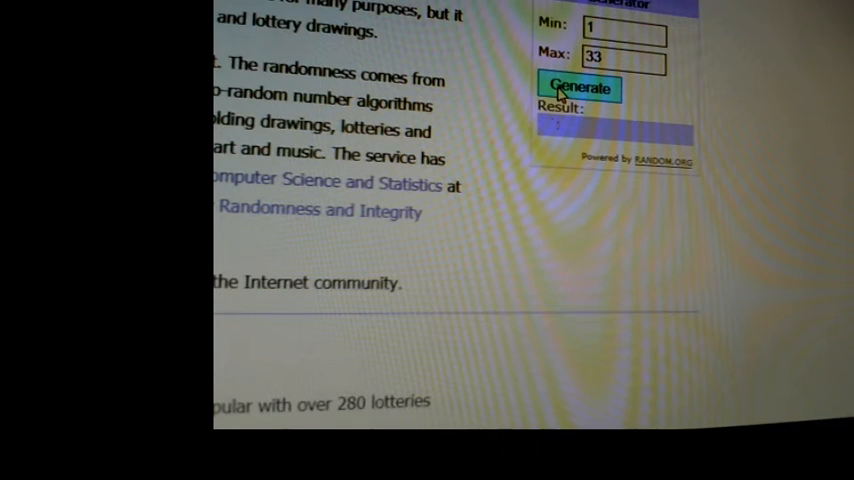
click(580, 88)
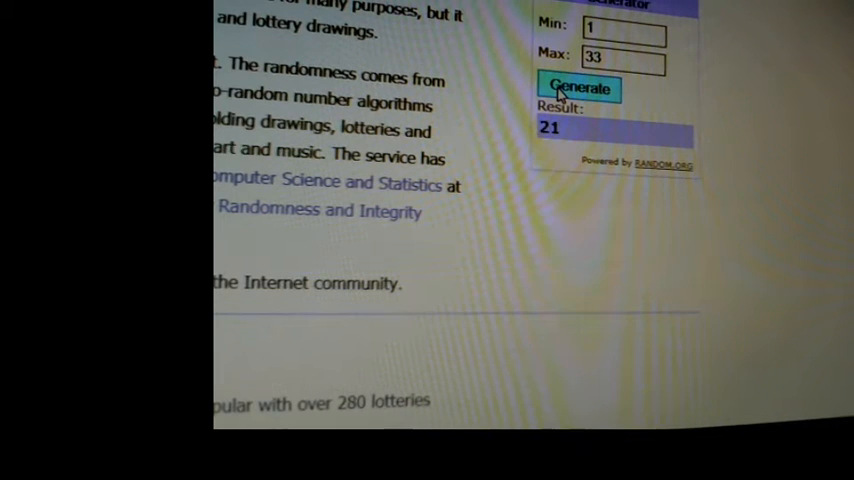
click(580, 88)
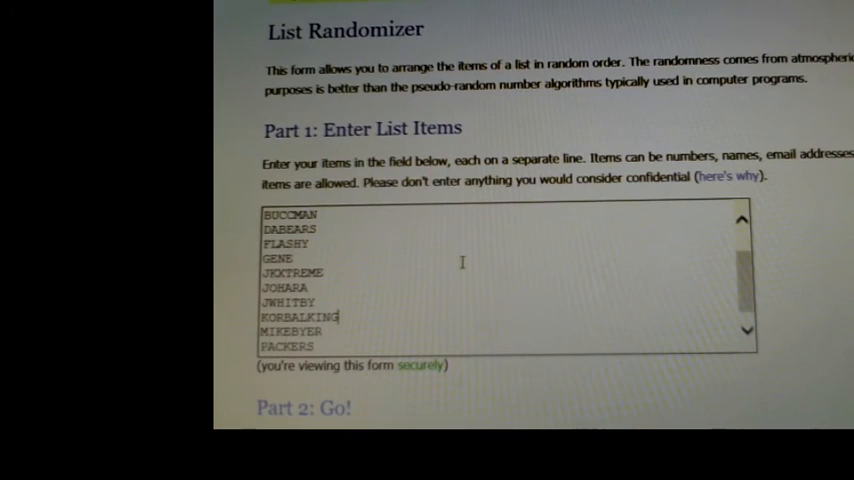
scroll(down, 3)
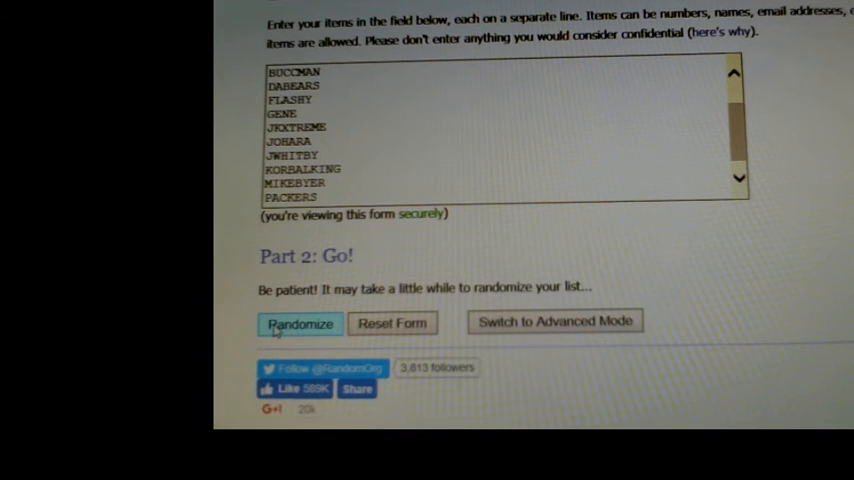
Step: Randomize the 14 chat names, then reshuffle them once with Again
click(300, 324)
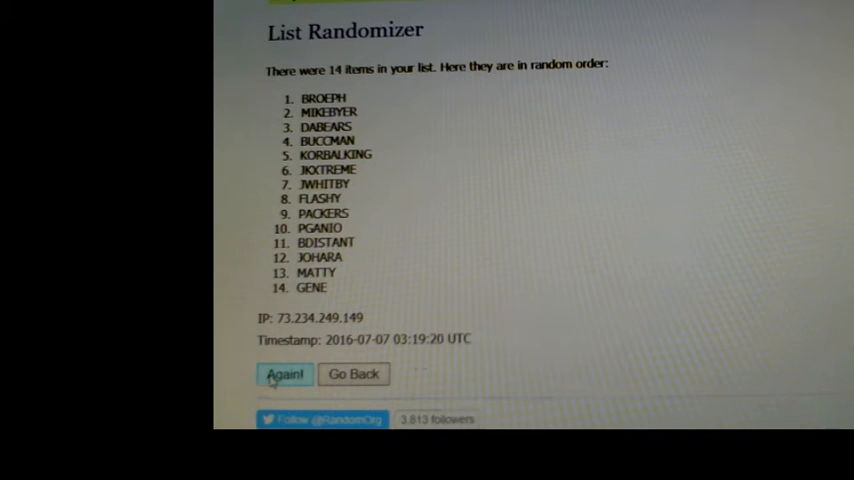
click(284, 374)
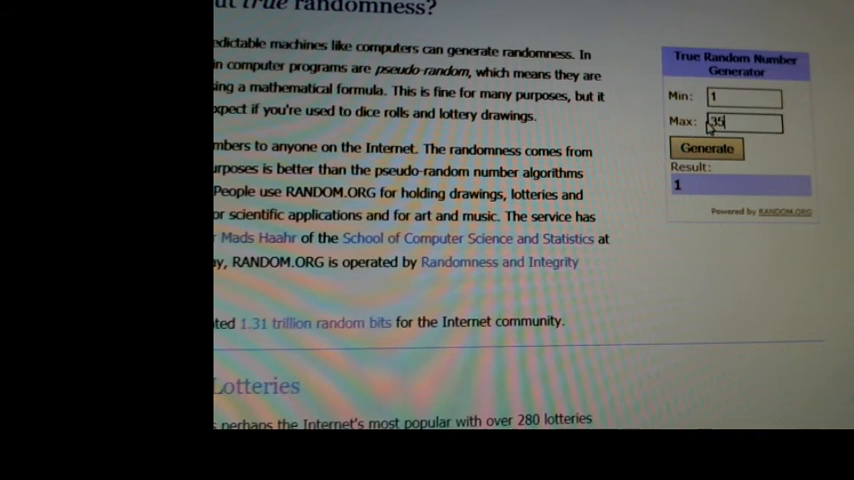
Step: Generate numbers between 1 and 35 three times, getting 13
click(706, 148)
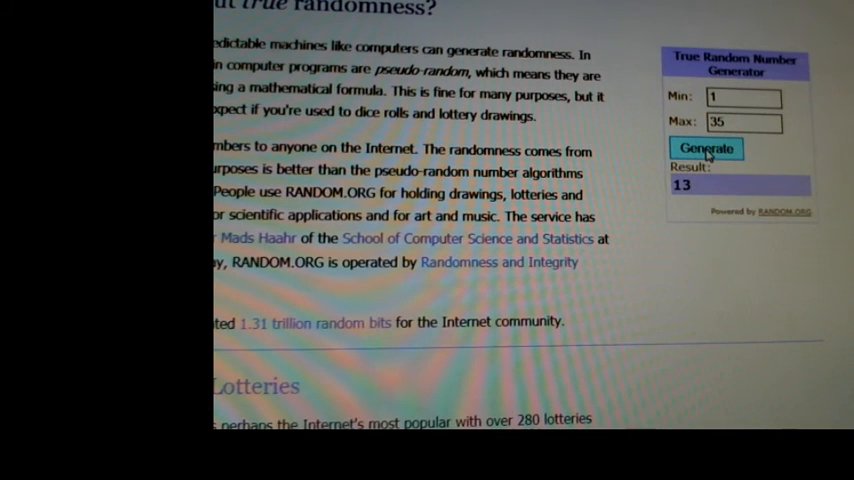
click(704, 148)
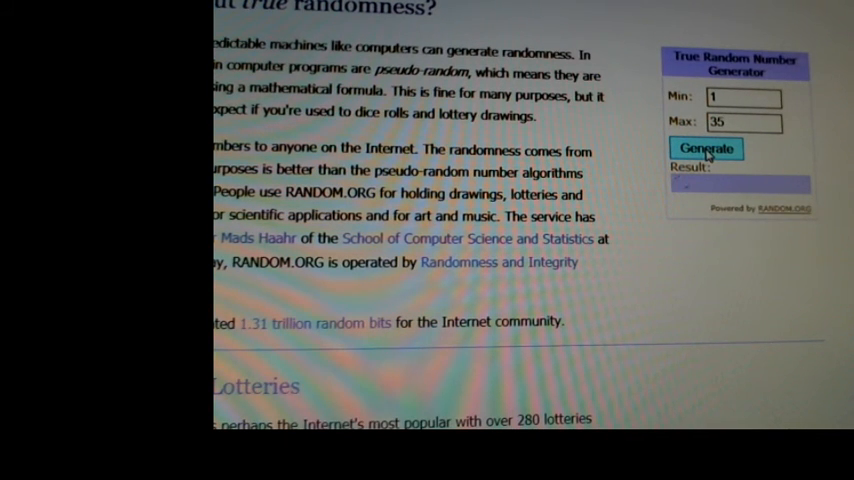
click(706, 148)
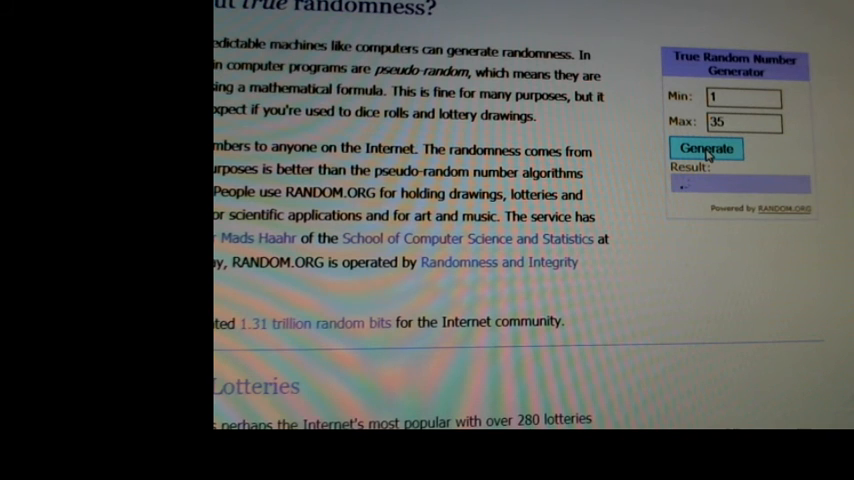